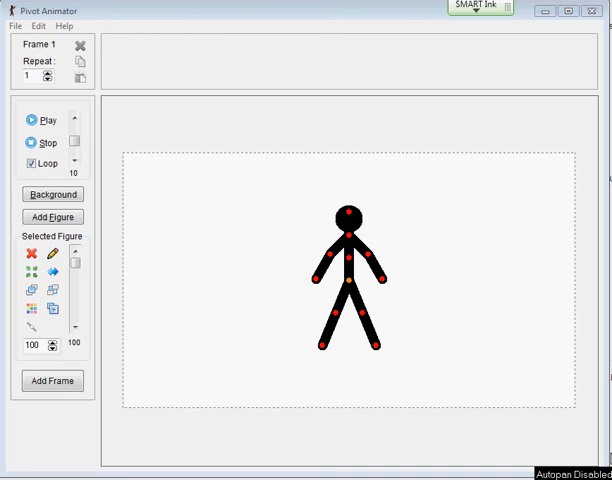
mouse_move(378, 288)
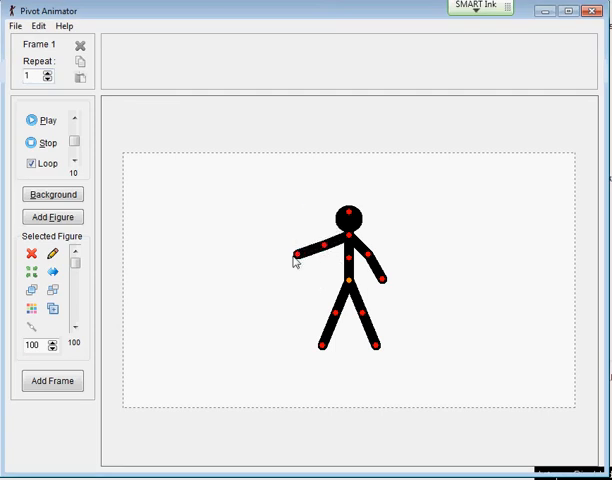
Stretch the figure's arm out sideways and move the figure toward the right of the stage
left_click_drag(296, 263, 325, 253)
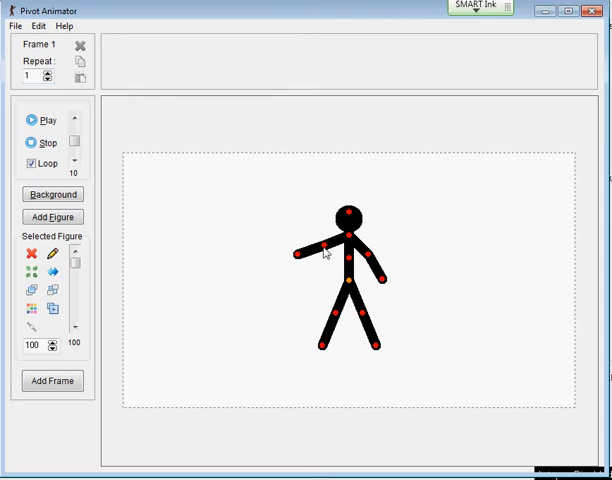
left_click_drag(323, 252, 297, 243)
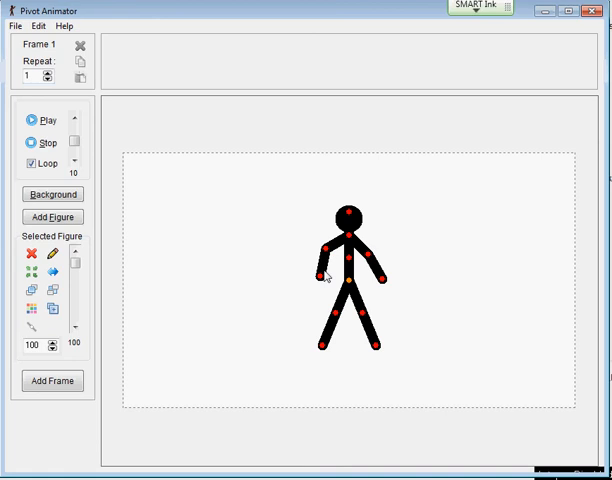
left_click_drag(330, 275, 340, 260)
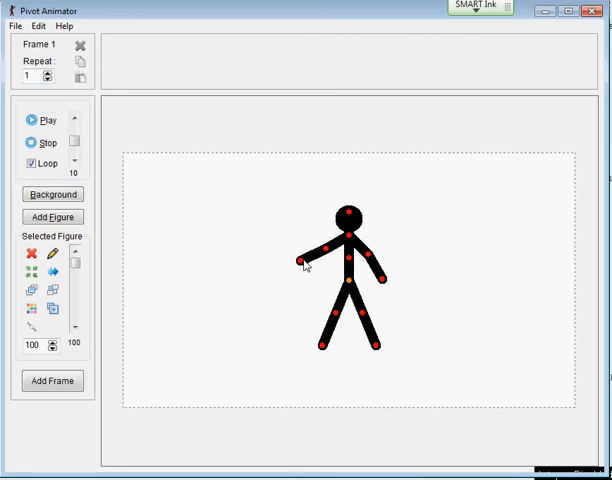
left_click_drag(305, 262, 393, 272)
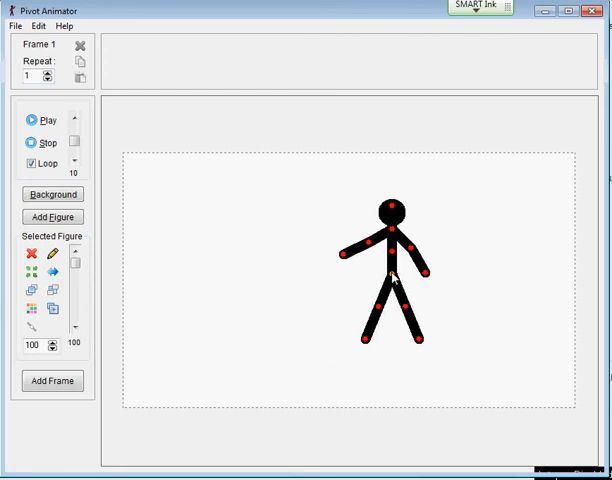
left_click_drag(390, 272, 465, 290)
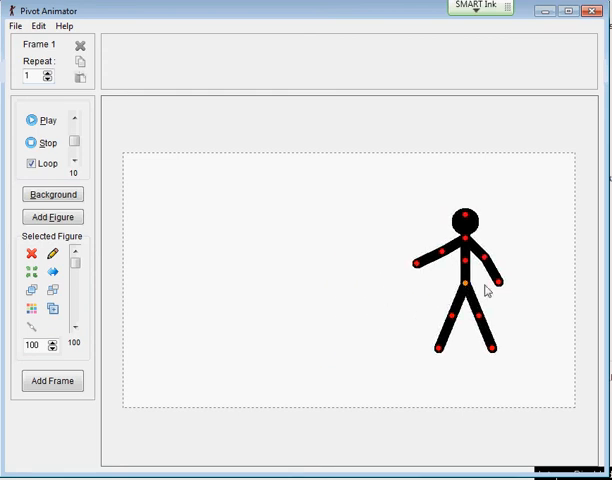
Add a second stick figure on the left side of the stage, facing the first
left_click(52, 217)
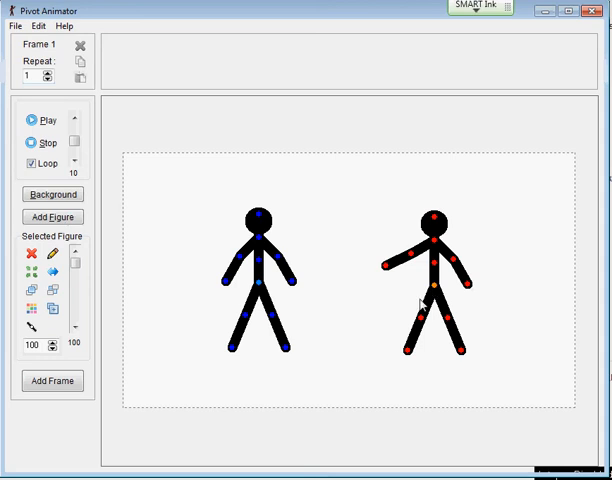
mouse_move(253, 277)
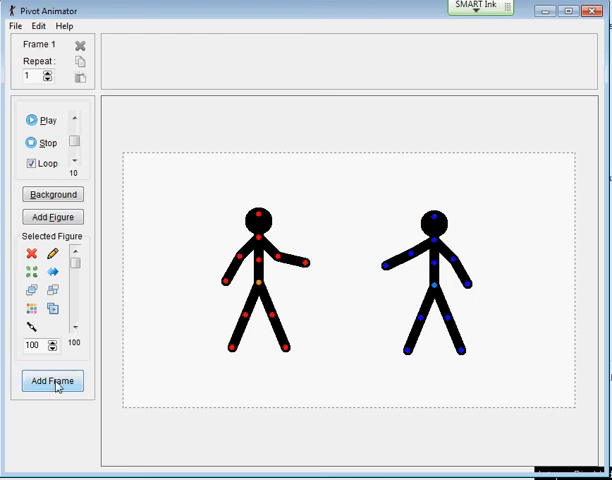
Extend the animation to eight frames, with a quick play-and-stop preview
left_click(52, 381)
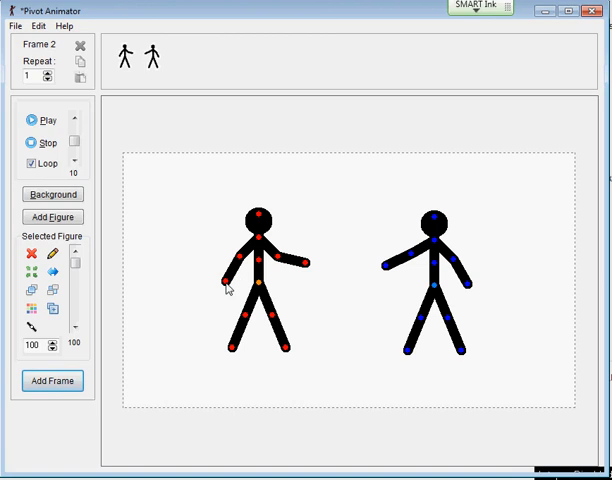
left_click(52, 381)
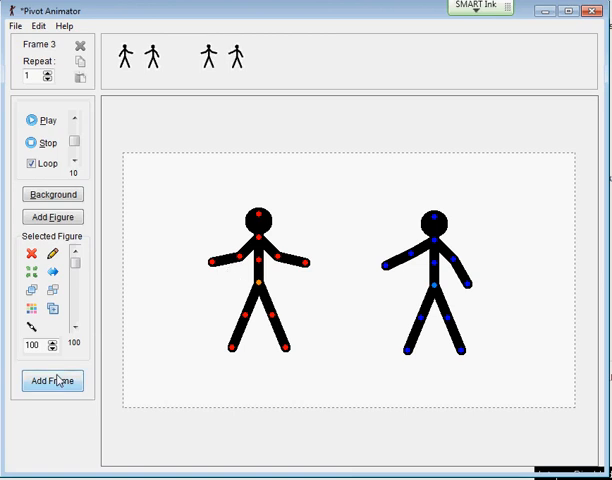
mouse_move(281, 214)
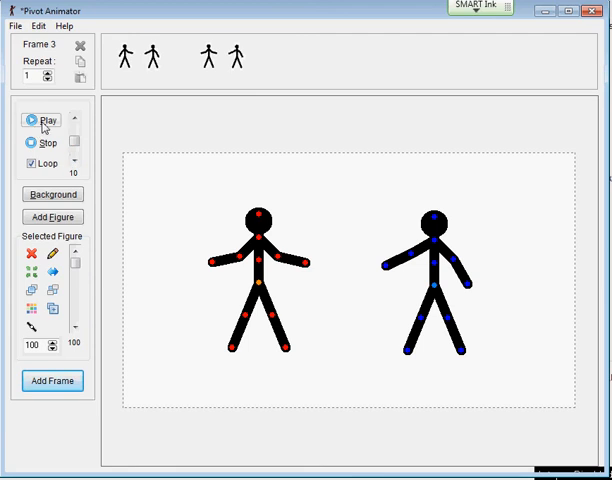
left_click(45, 120)
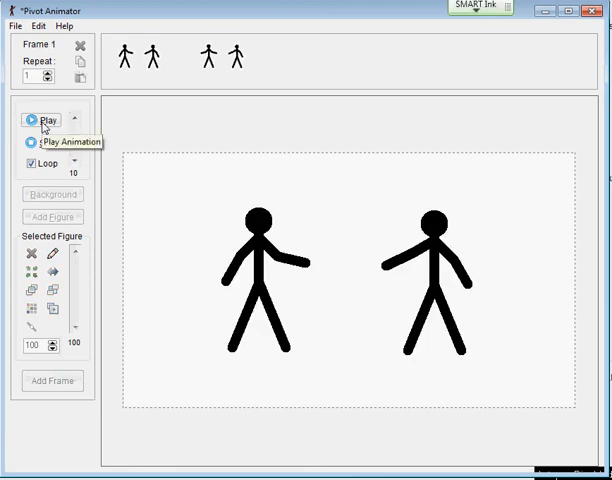
left_click(45, 120)
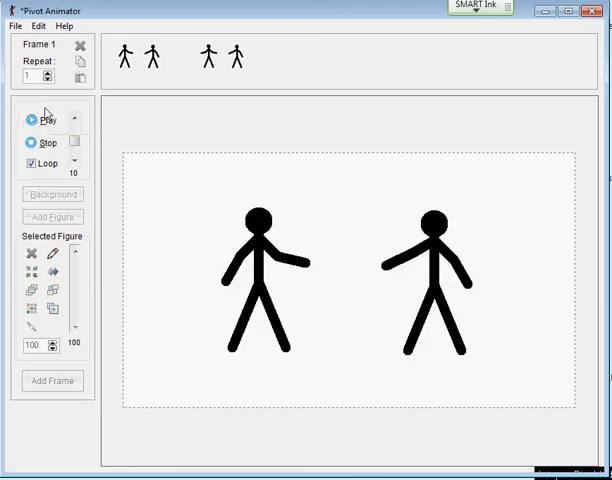
left_click(52, 381)
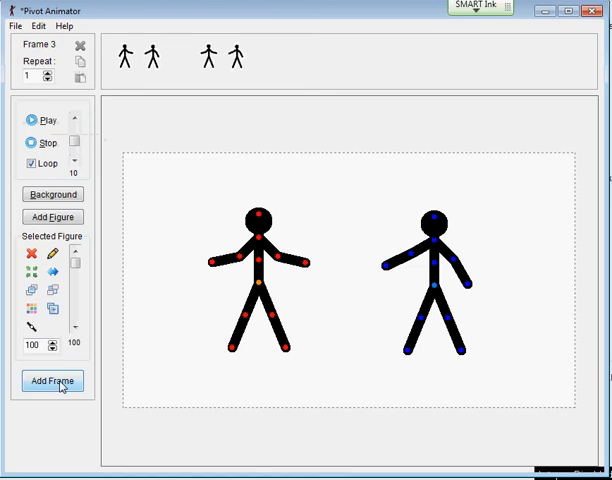
left_click(52, 381)
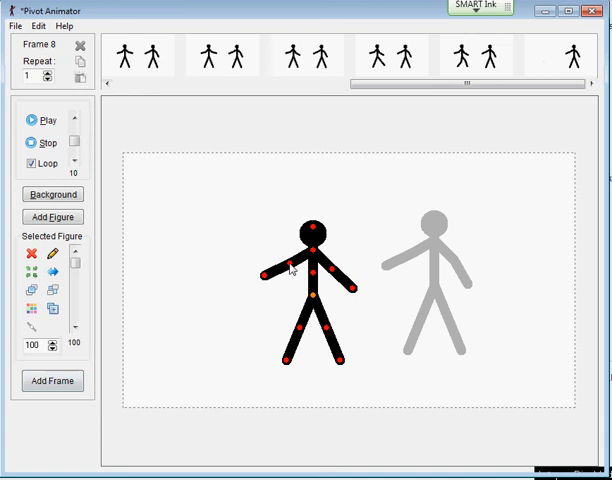
mouse_move(272, 281)
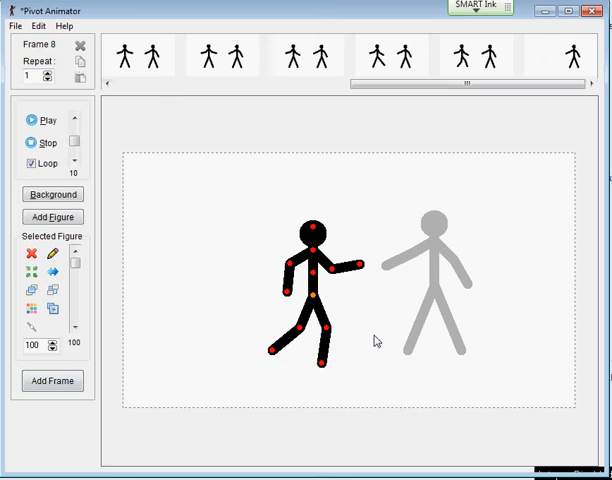
mouse_move(408, 350)
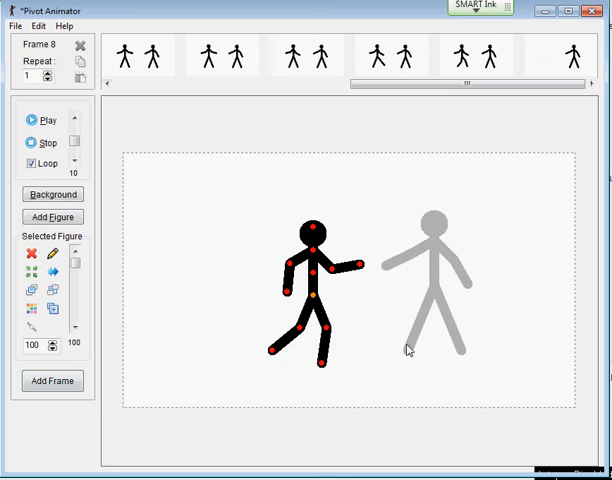
mouse_move(298, 268)
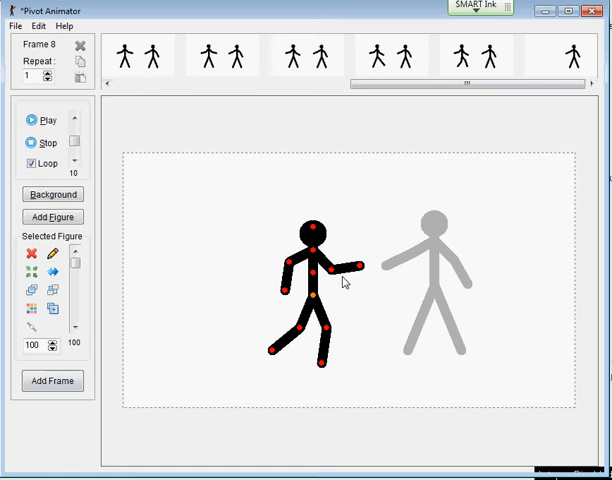
mouse_move(274, 237)
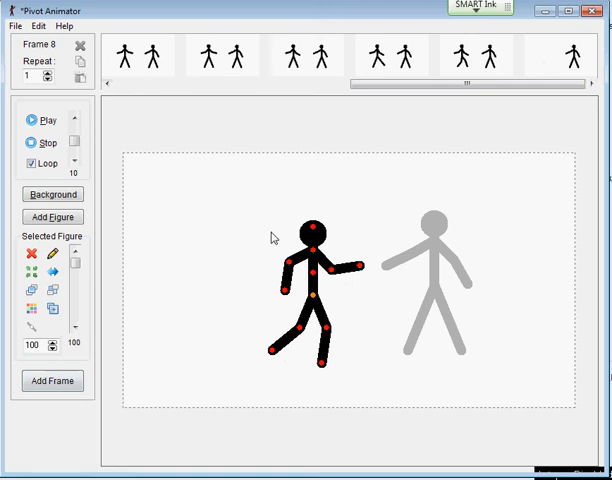
mouse_move(109, 157)
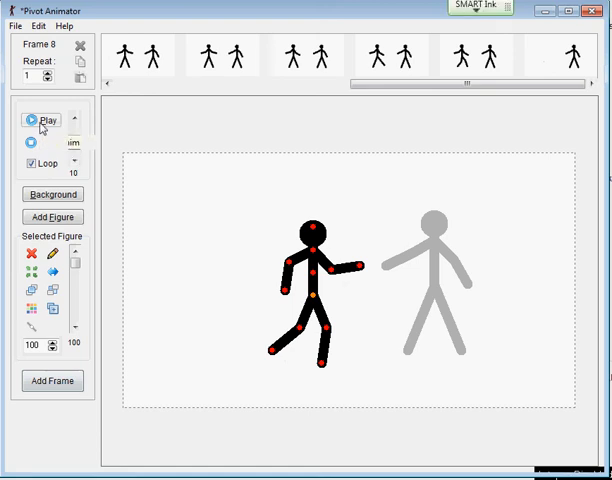
Preview the animation and raise the playback speed from 10 to 15
left_click(45, 120)
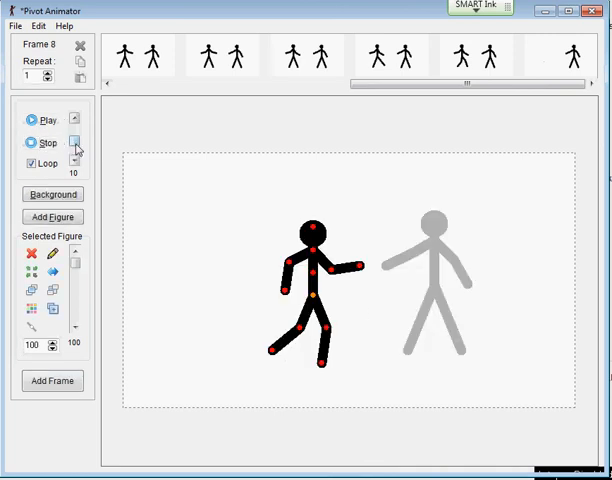
mouse_move(75, 145)
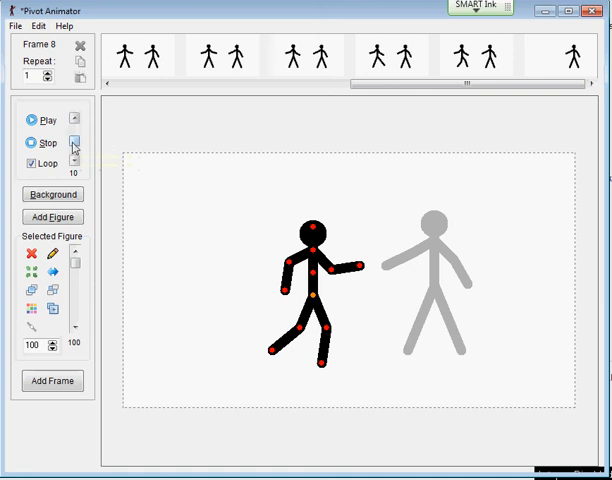
mouse_move(84, 146)
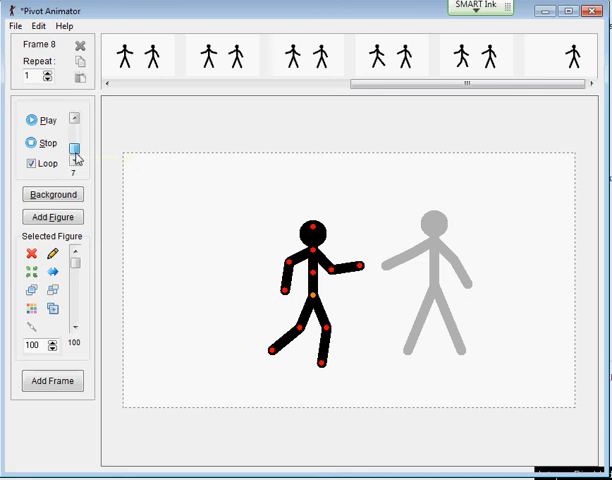
left_click(73, 143)
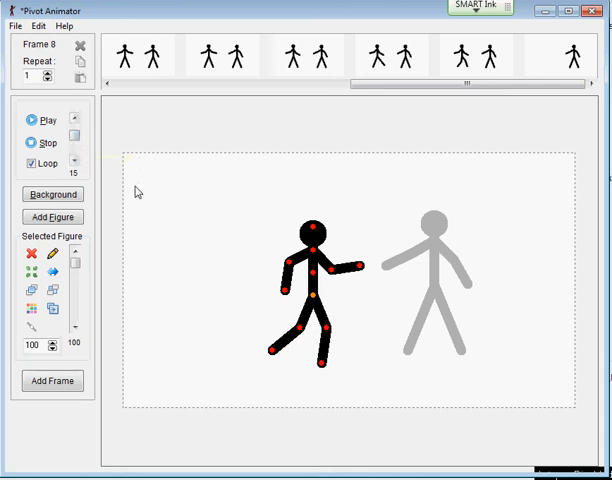
mouse_move(127, 307)
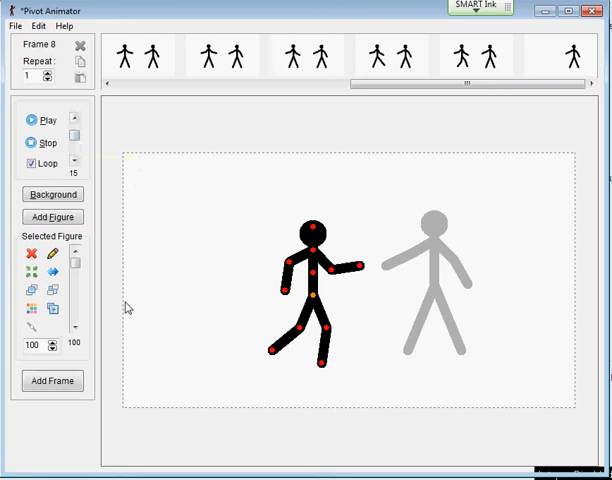
mouse_move(313, 300)
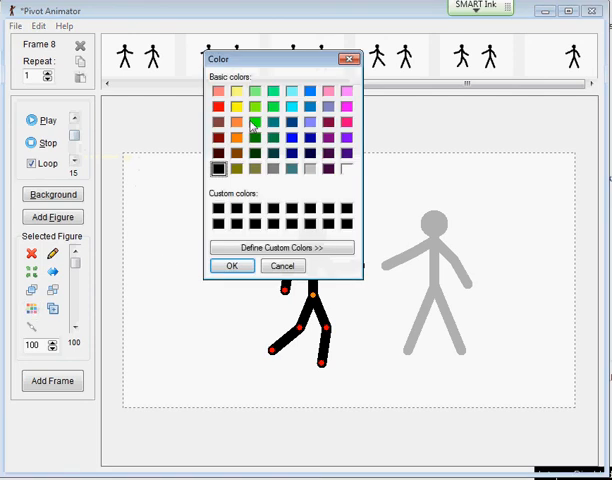
Change the striding figure in frame 8 from black to orange
left_click(232, 265)
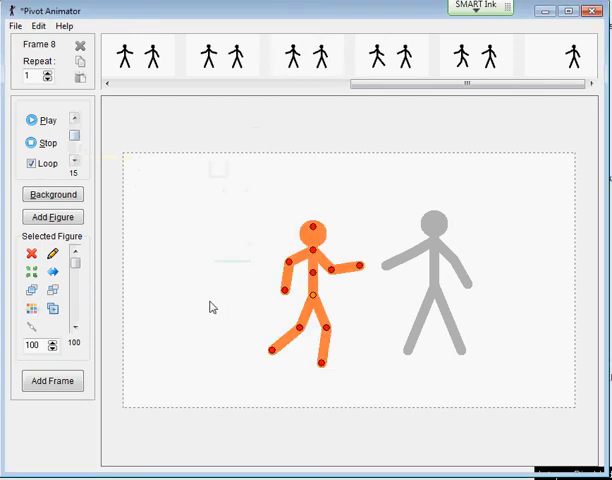